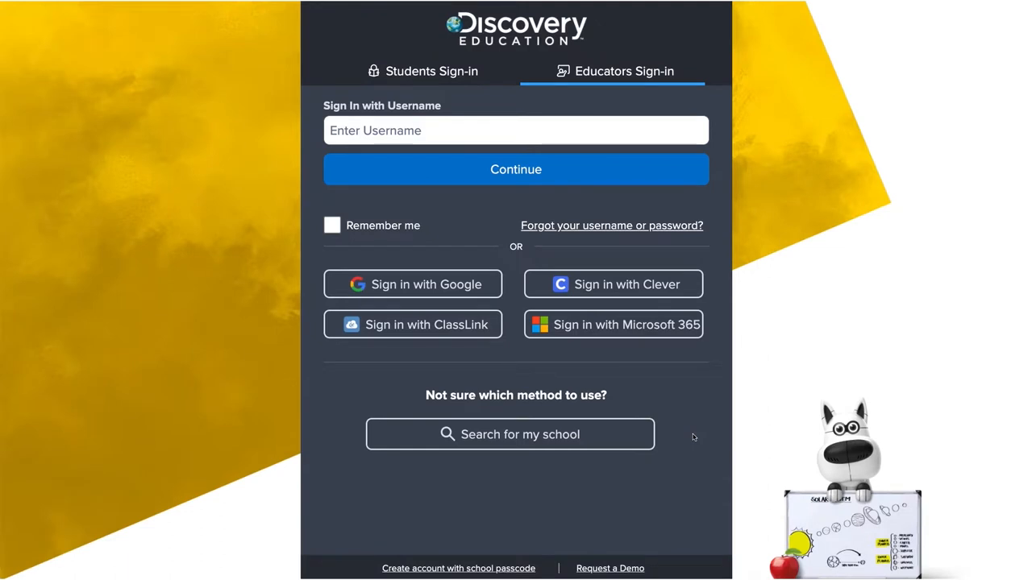
- Search for 'arbor' and choose Arbor Creek Middle School as the sign-in school
{"action": "left_click", "coordinate": [509, 435]}
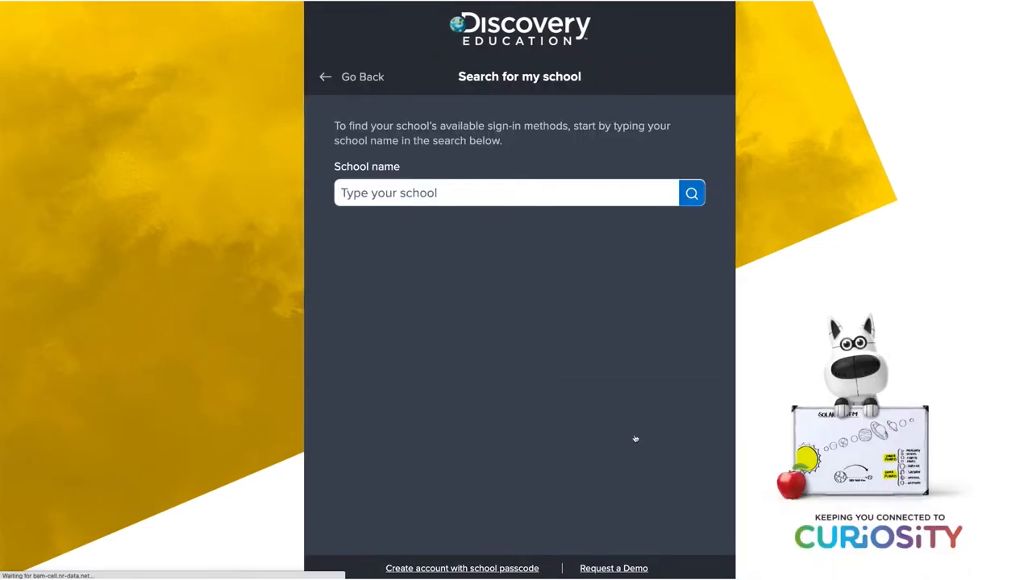
{"action": "type", "text": "arbor"}
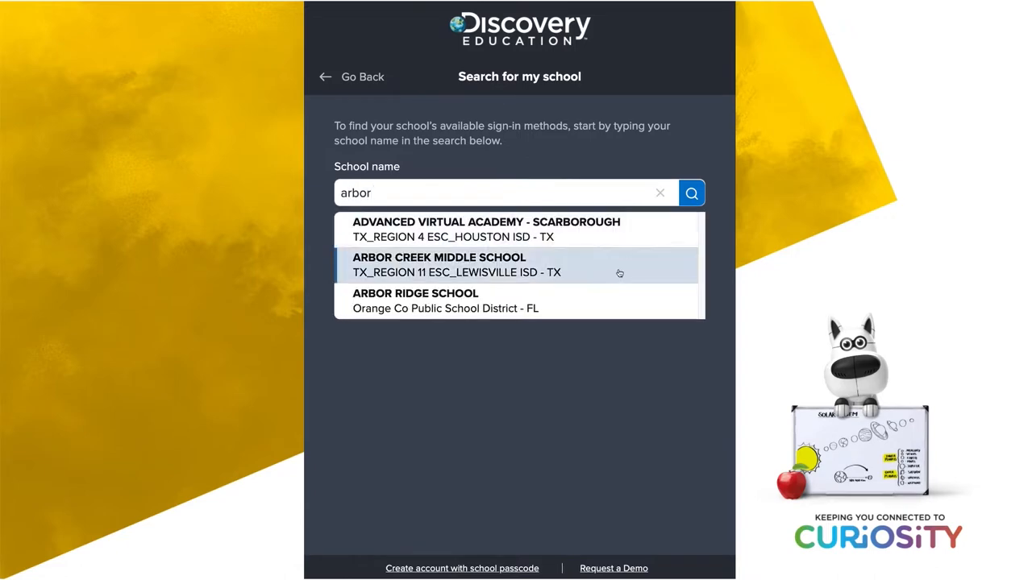
{"action": "left_click", "coordinate": [438, 264]}
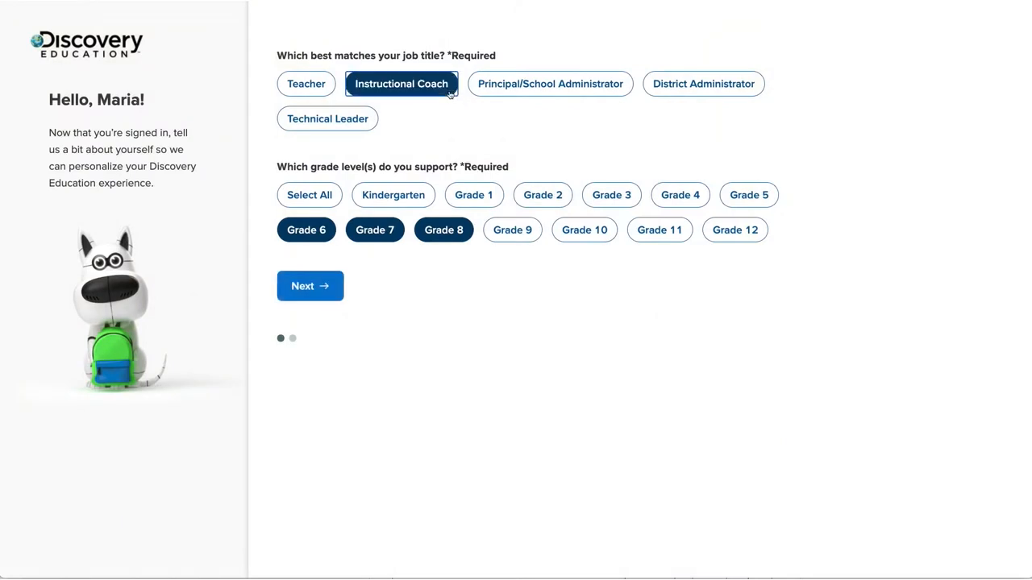
- Add World Languages as a supported subject and finish the profile setup
{"action": "left_click", "coordinate": [310, 287]}
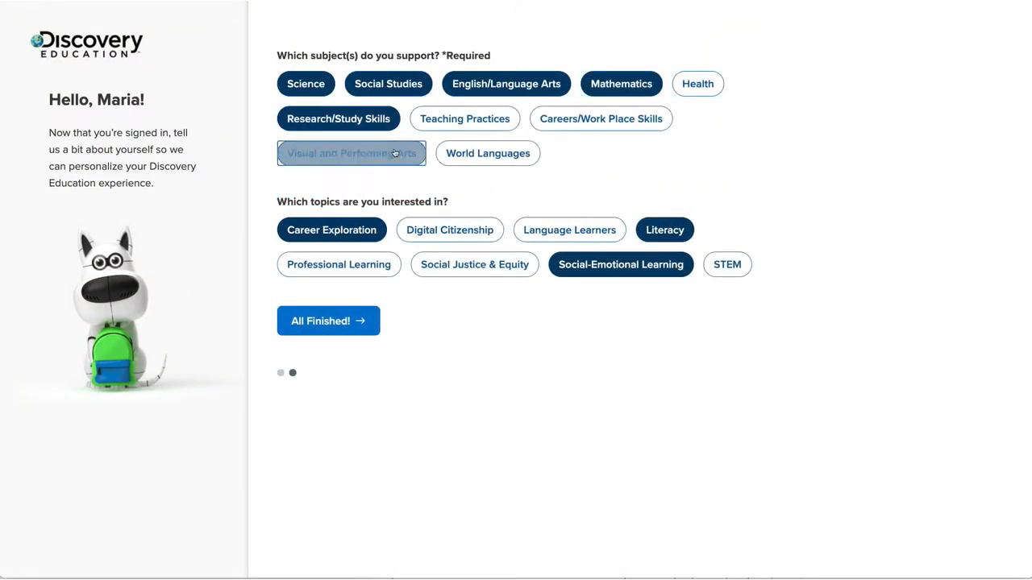
{"action": "left_click", "coordinate": [352, 154]}
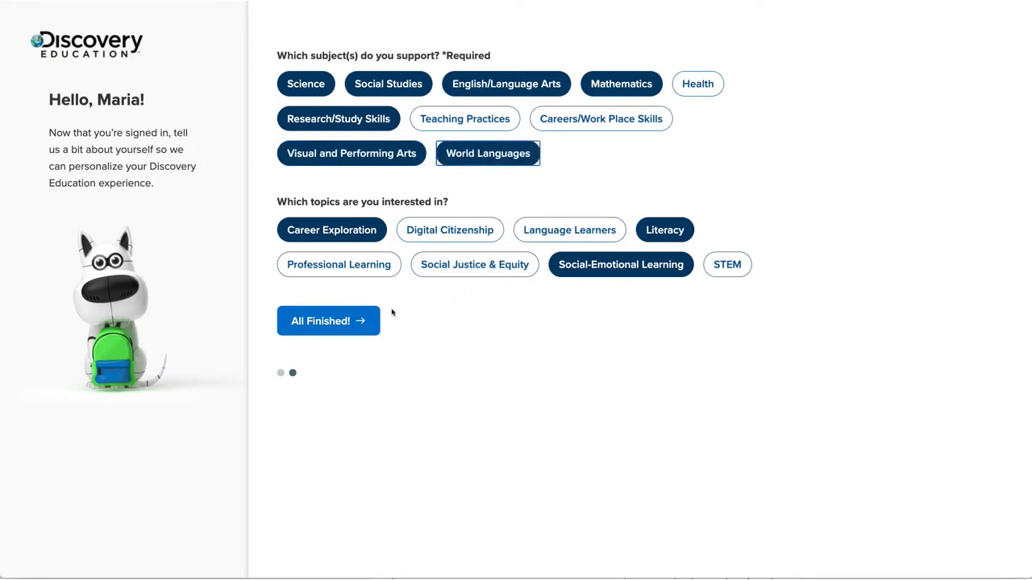
{"action": "left_click", "coordinate": [329, 321]}
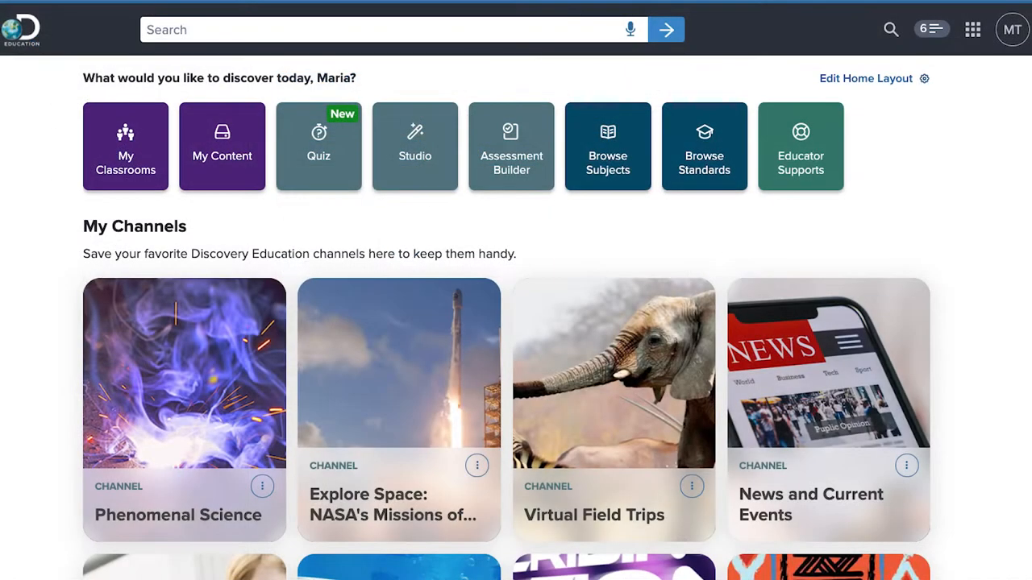
{"action": "scroll", "scroll_direction": "down", "scroll_amount": 3}
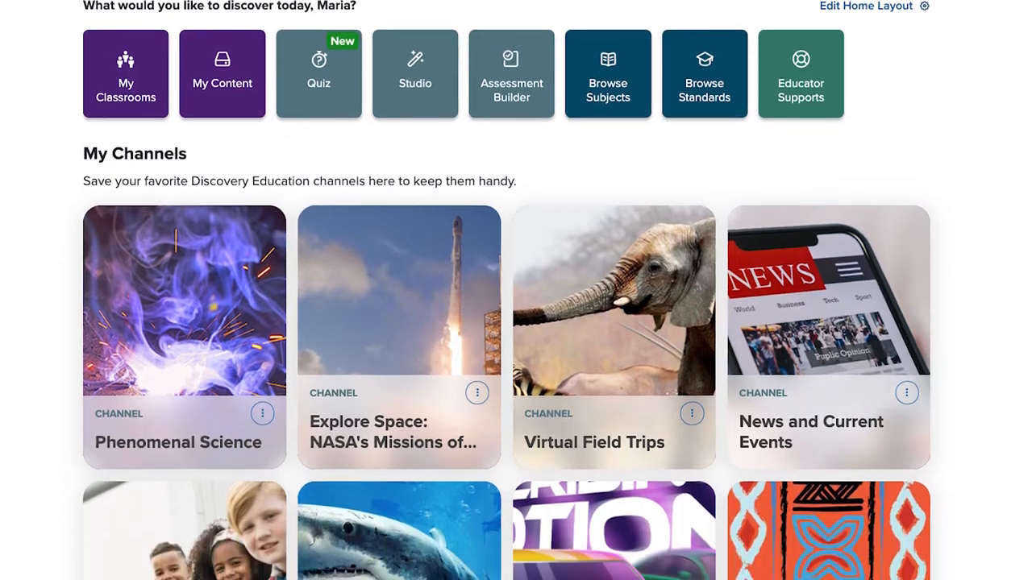
{"action": "scroll", "scroll_direction": "down", "scroll_amount": 3}
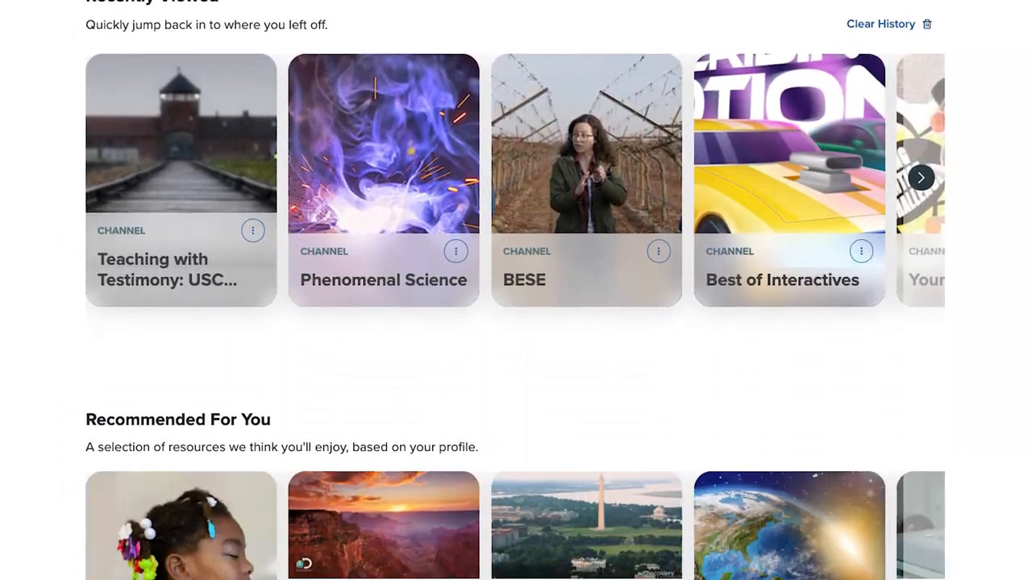
{"action": "scroll", "scroll_direction": "down", "scroll_amount": 3}
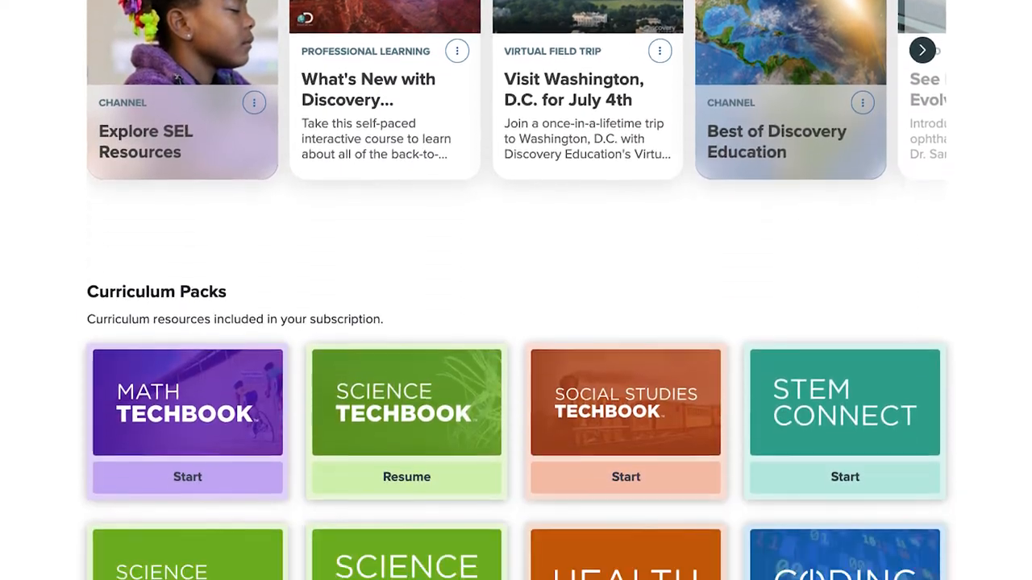
{"action": "scroll", "scroll_direction": "down", "scroll_amount": 3}
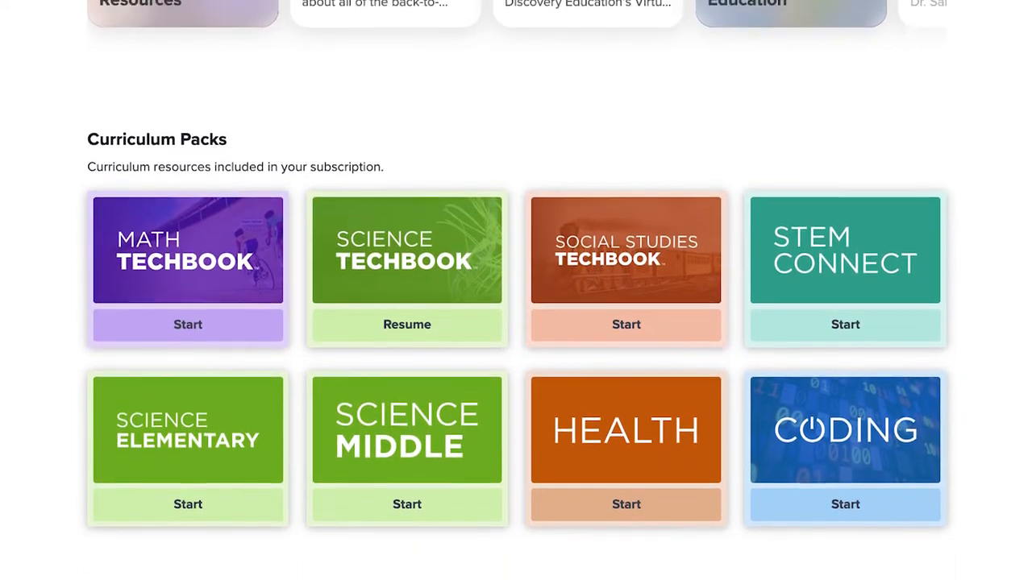
{"action": "scroll", "scroll_direction": "down", "scroll_amount": 3}
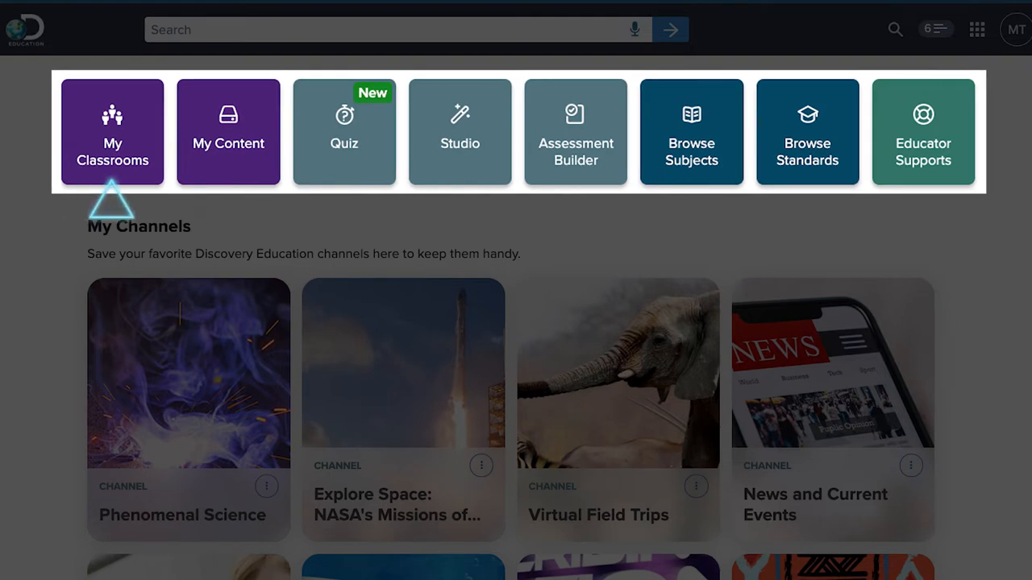
- Preview the My Classrooms list, return home, and browse the My Content saved folders toward the Earth Day quiz
{"action": "left_click", "coordinate": [837, 416]}
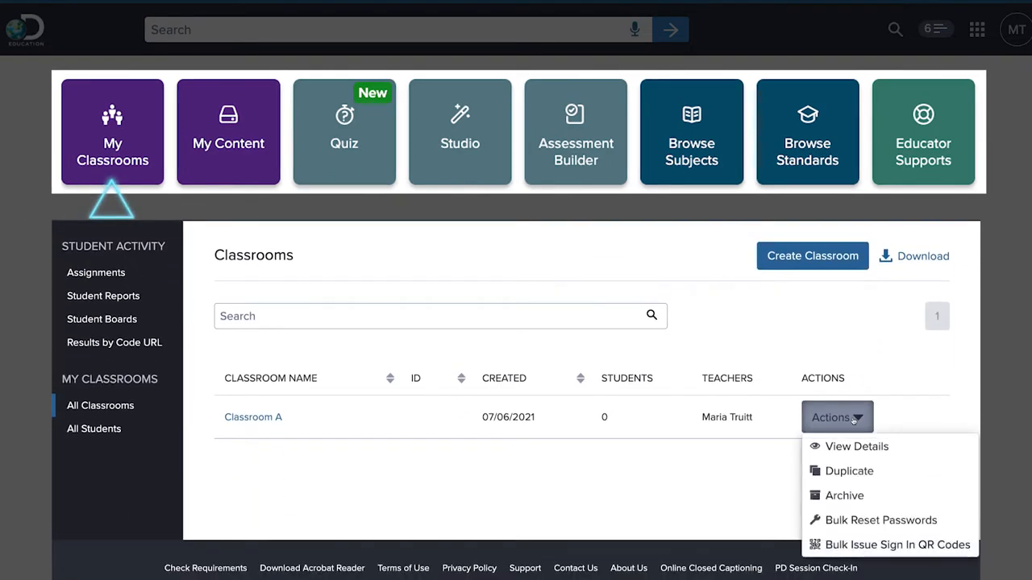
{"action": "mouse_move", "coordinate": [880, 519]}
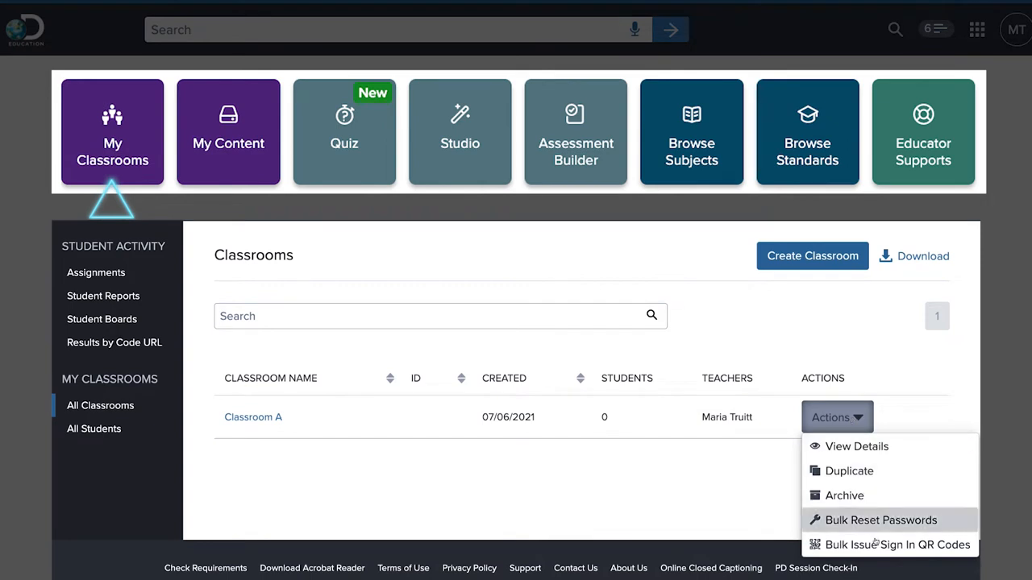
{"action": "left_click", "coordinate": [896, 545]}
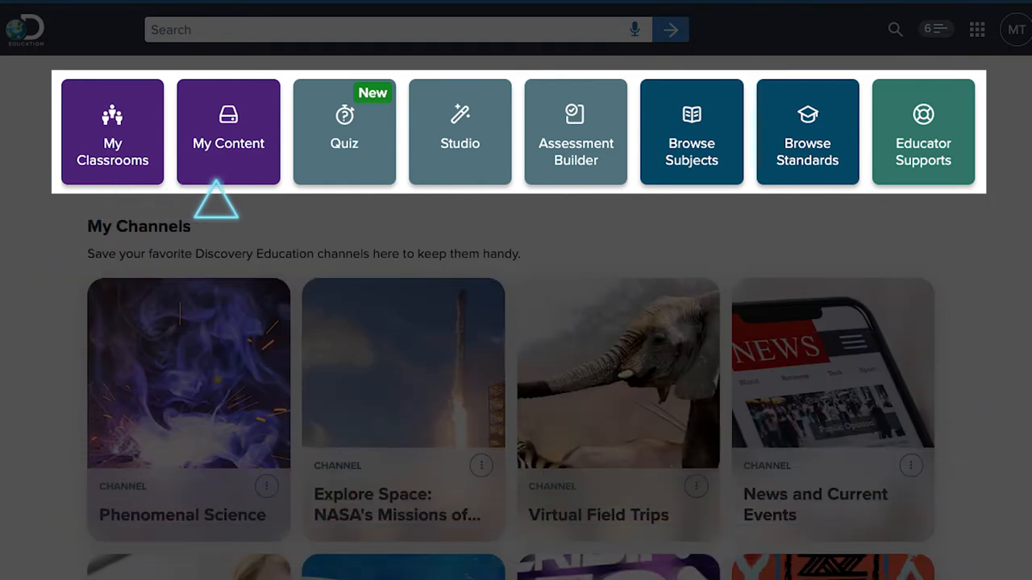
{"action": "left_click", "coordinate": [229, 132]}
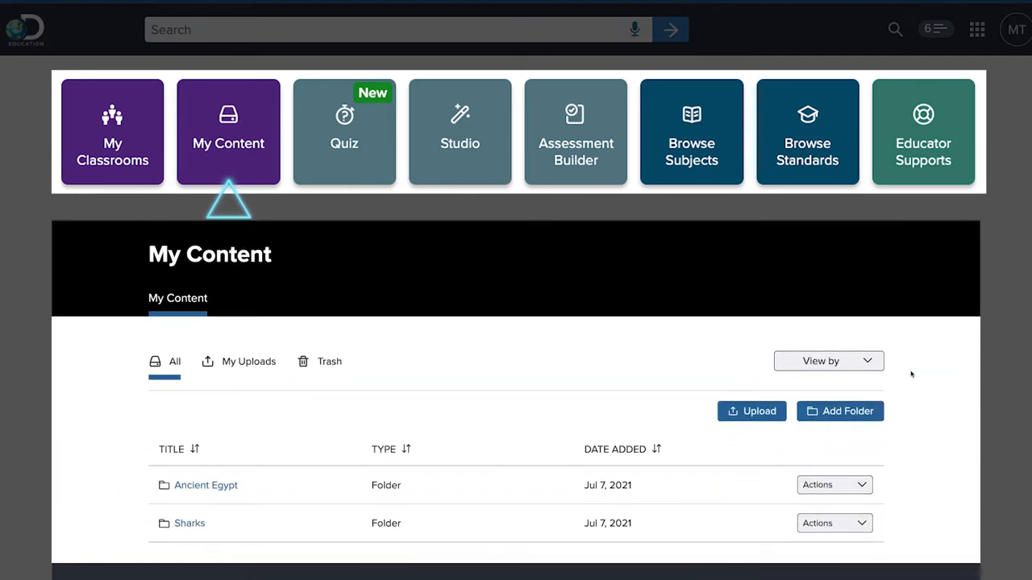
{"action": "left_click", "coordinate": [829, 361]}
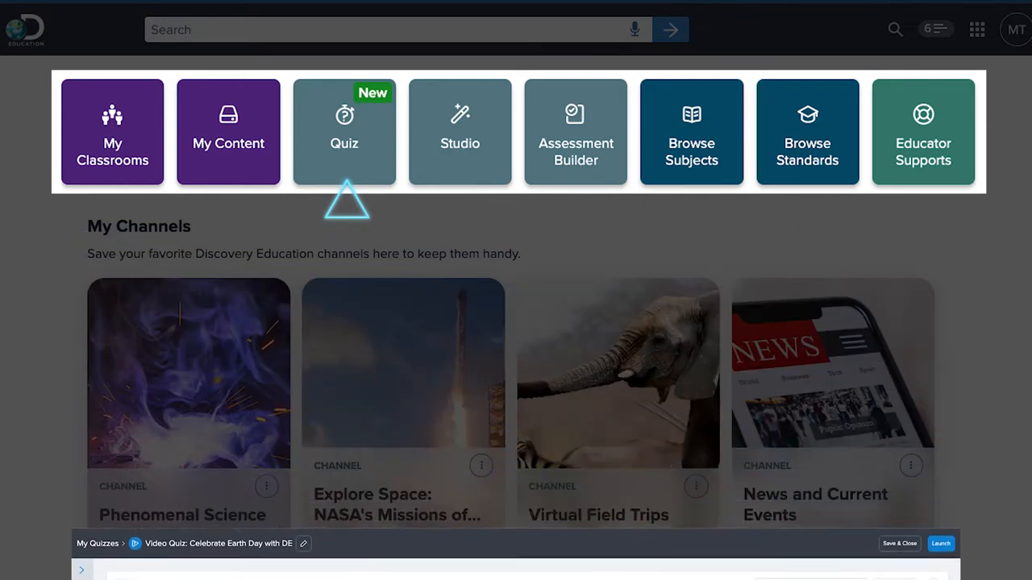
- Preview the video quiz editor and the Assessment Builder's empty assessments list, then head to Browse Subjects
{"action": "left_click", "coordinate": [460, 132]}
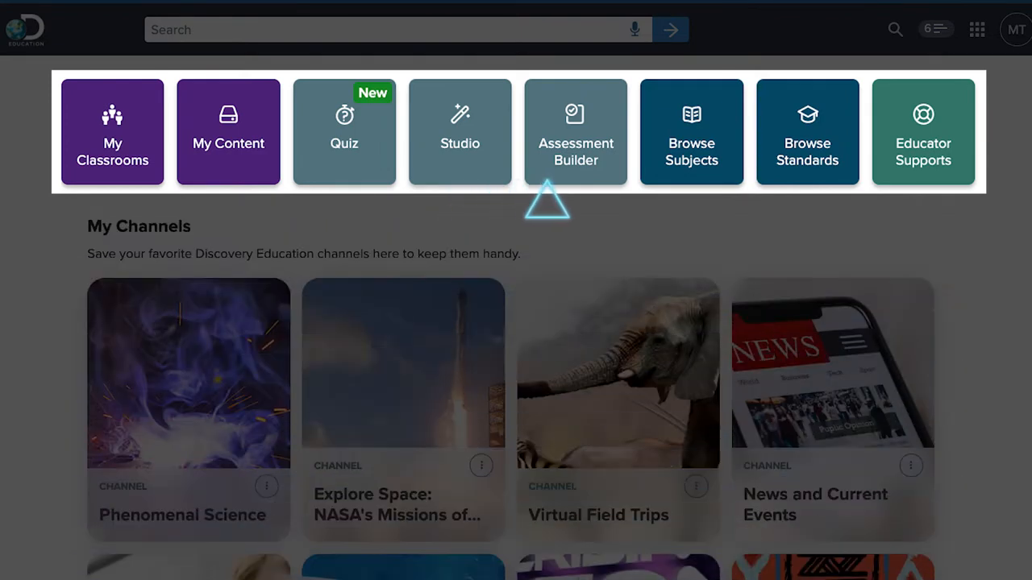
{"action": "left_click", "coordinate": [576, 132]}
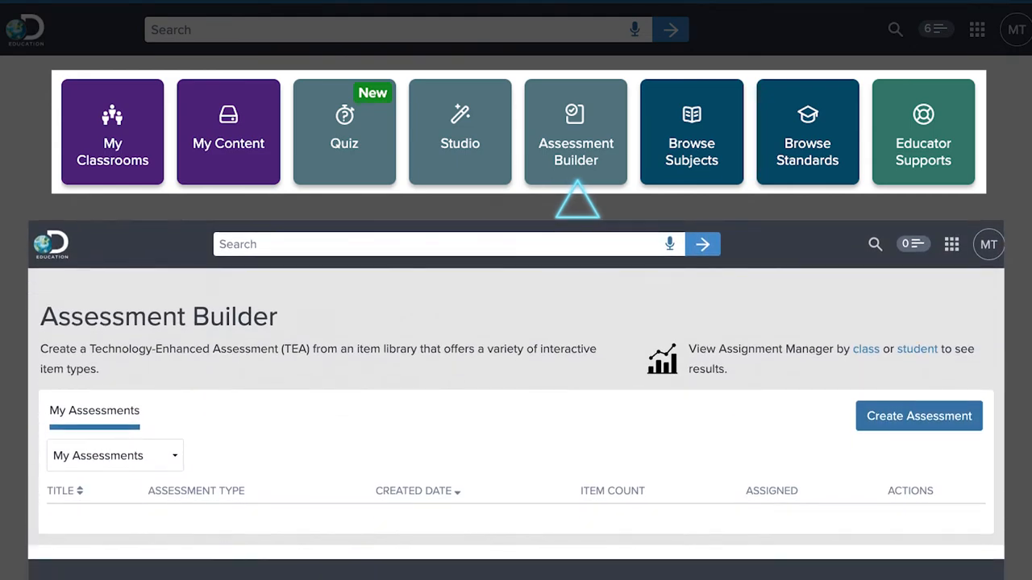
{"action": "left_click", "coordinate": [690, 132]}
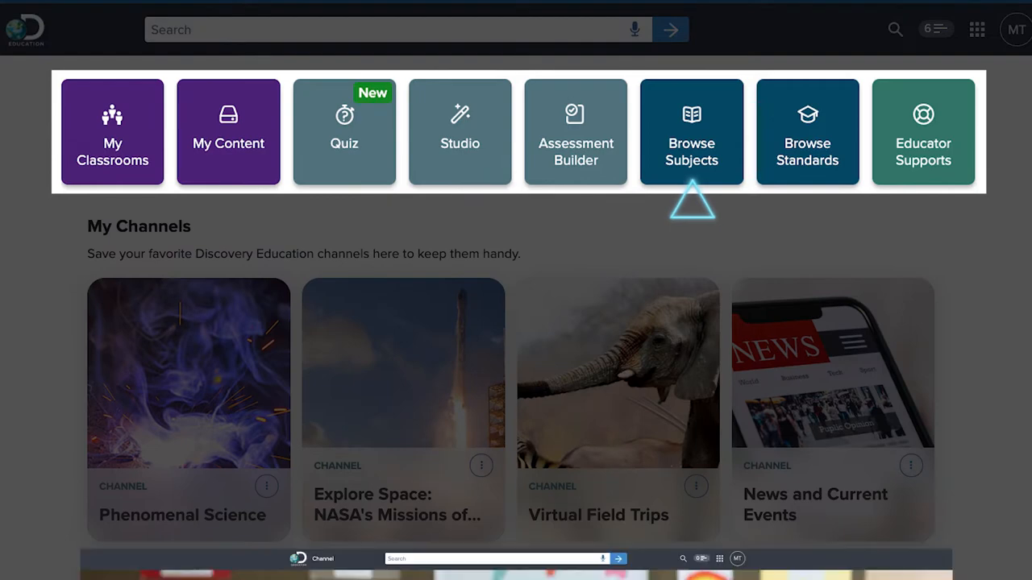
- Preview the By Subject channel and the North Carolina 2020 standards, landing on Educator Supports Getting Started
{"action": "left_click", "coordinate": [690, 132]}
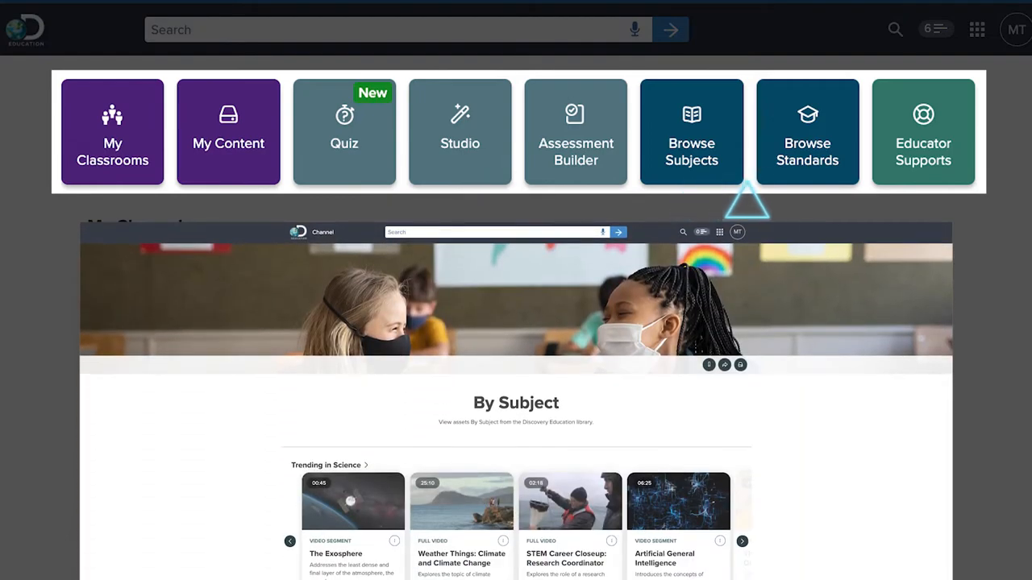
{"action": "left_click", "coordinate": [806, 133]}
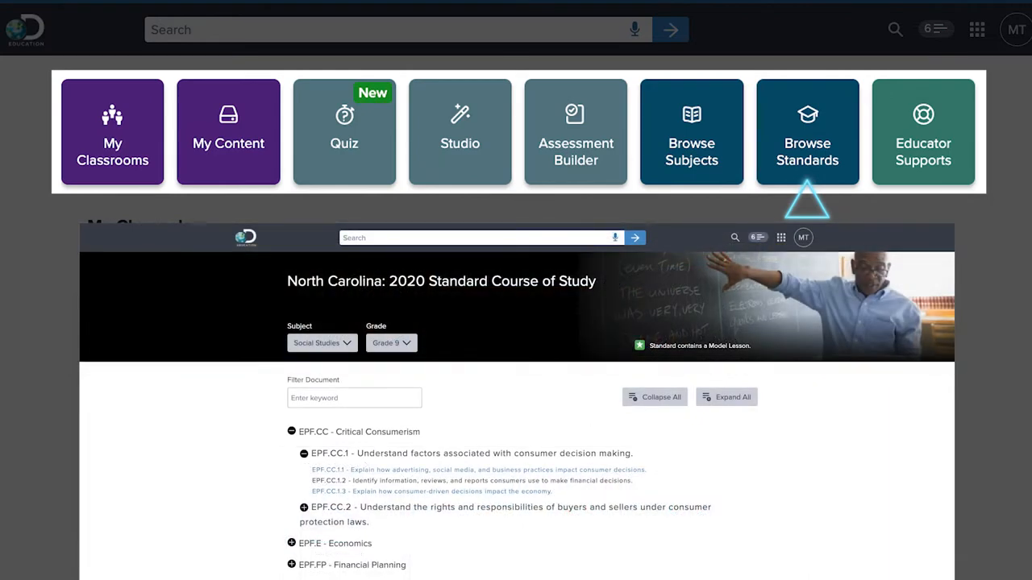
{"action": "left_click", "coordinate": [923, 133]}
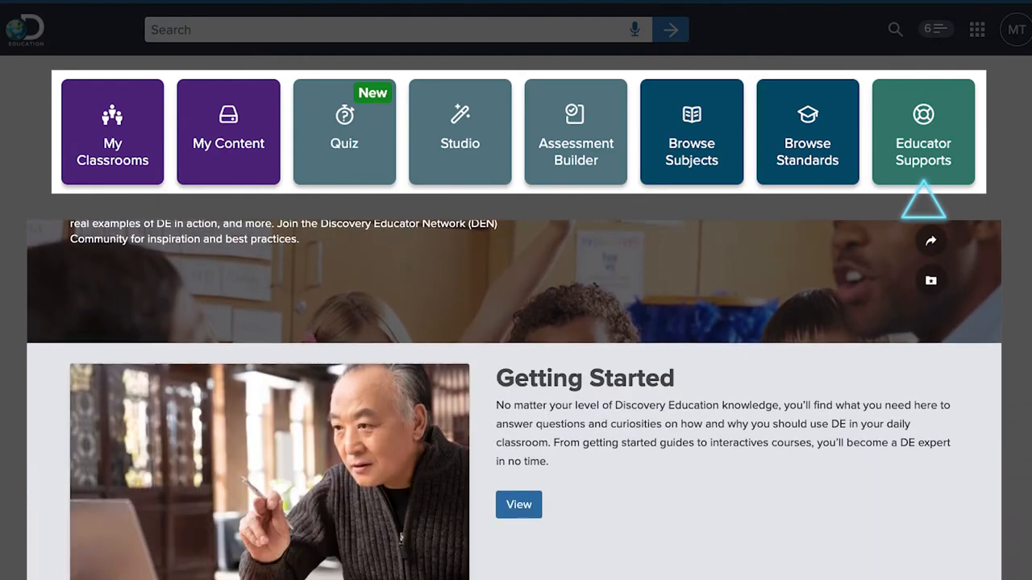
{"action": "scroll", "scroll_direction": "down", "scroll_amount": 3}
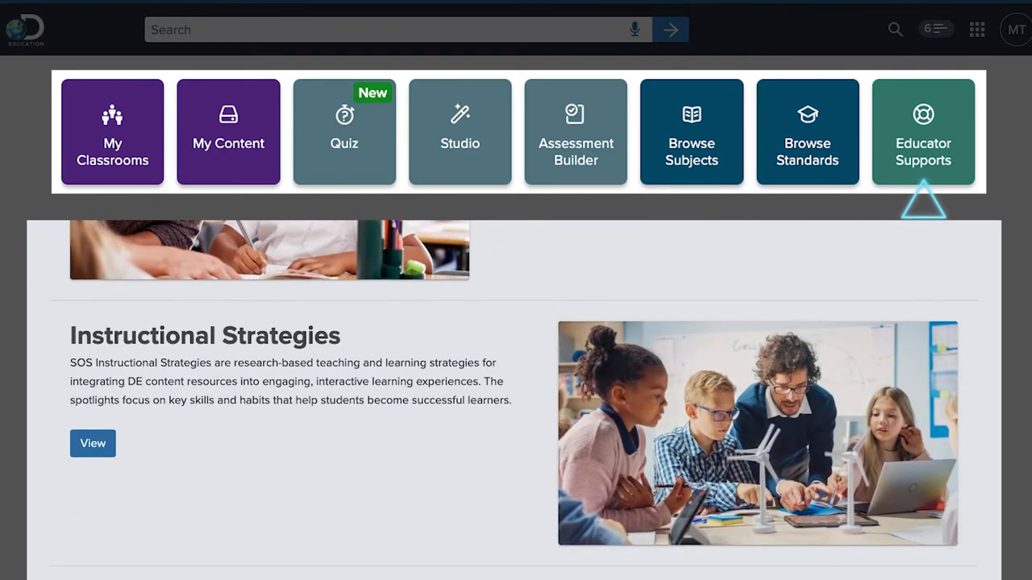
{"action": "scroll", "scroll_direction": "down", "scroll_amount": 3}
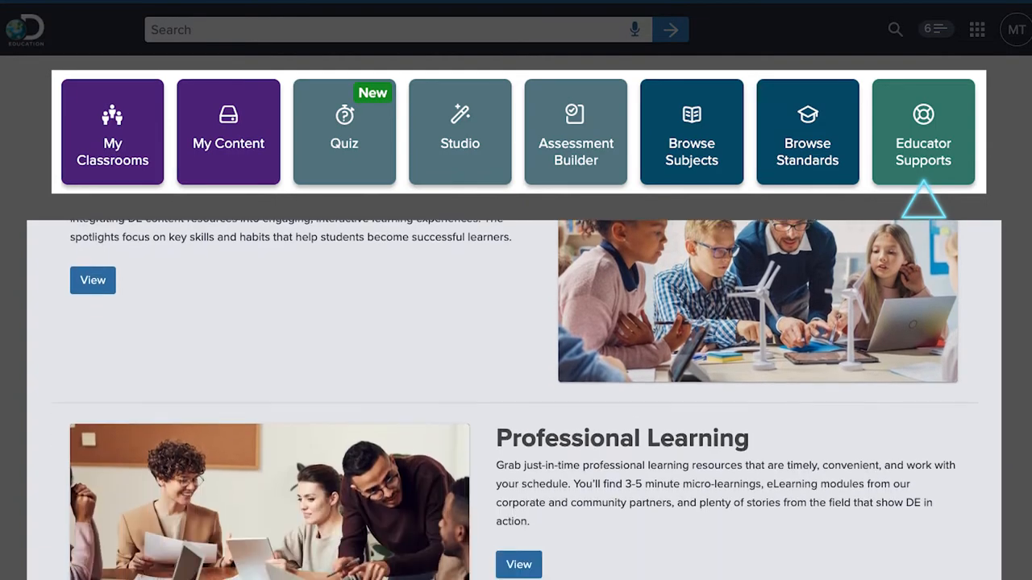
{"action": "scroll", "scroll_direction": "down", "scroll_amount": 3}
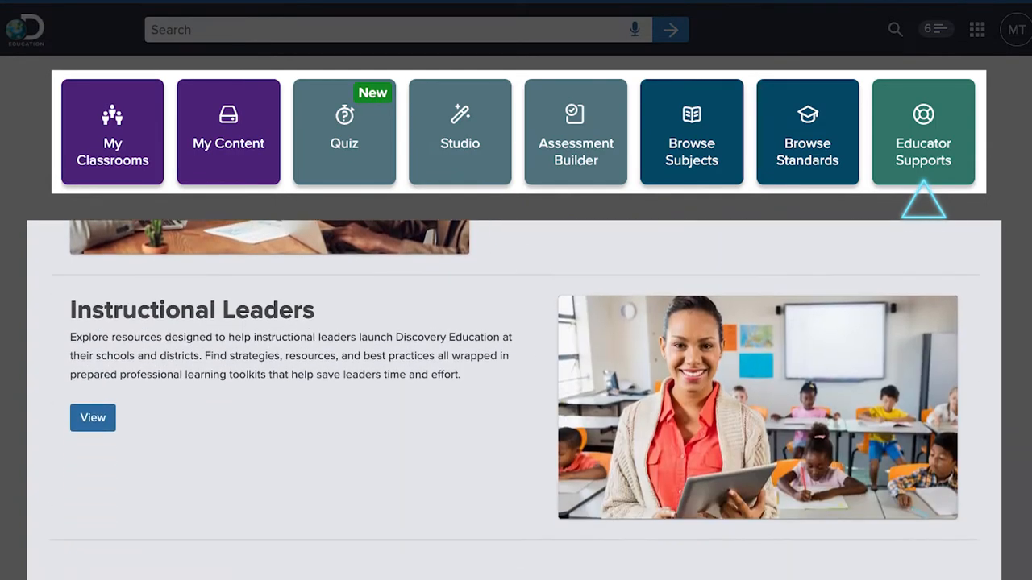
{"action": "scroll", "scroll_direction": "down", "scroll_amount": 3}
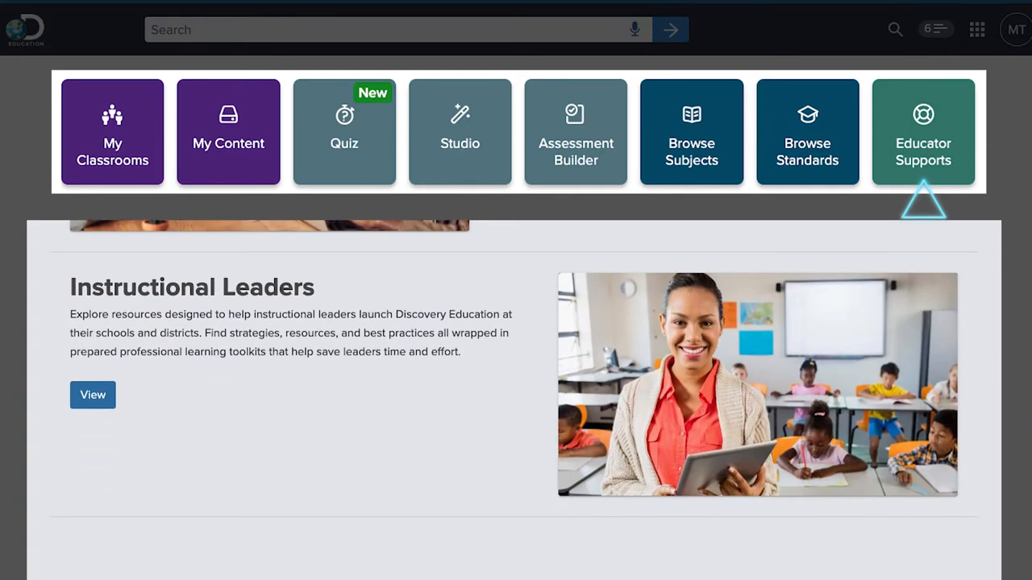
{"action": "scroll", "scroll_direction": "up", "scroll_amount": 3}
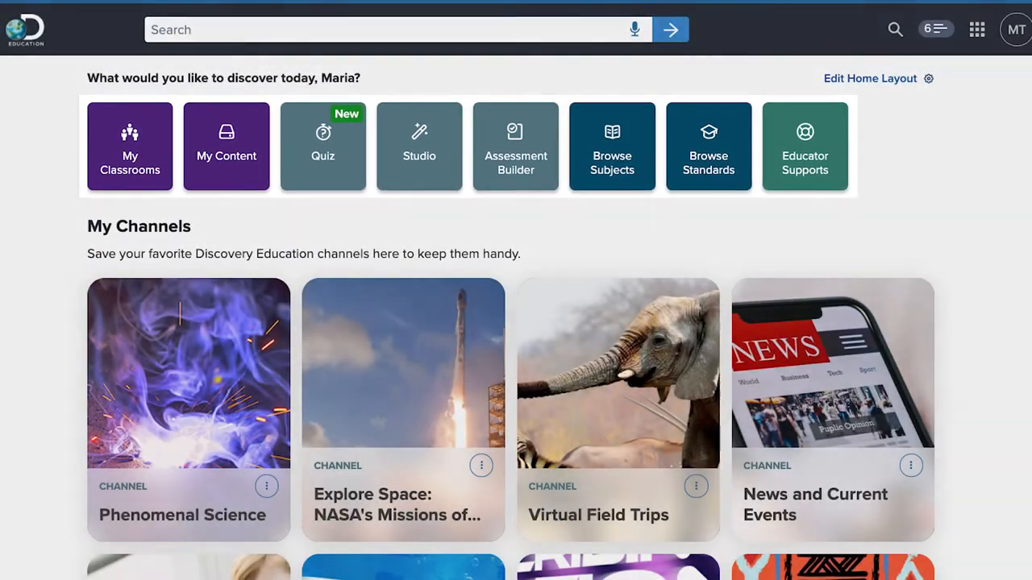
{"action": "scroll", "scroll_direction": "down", "scroll_amount": 3}
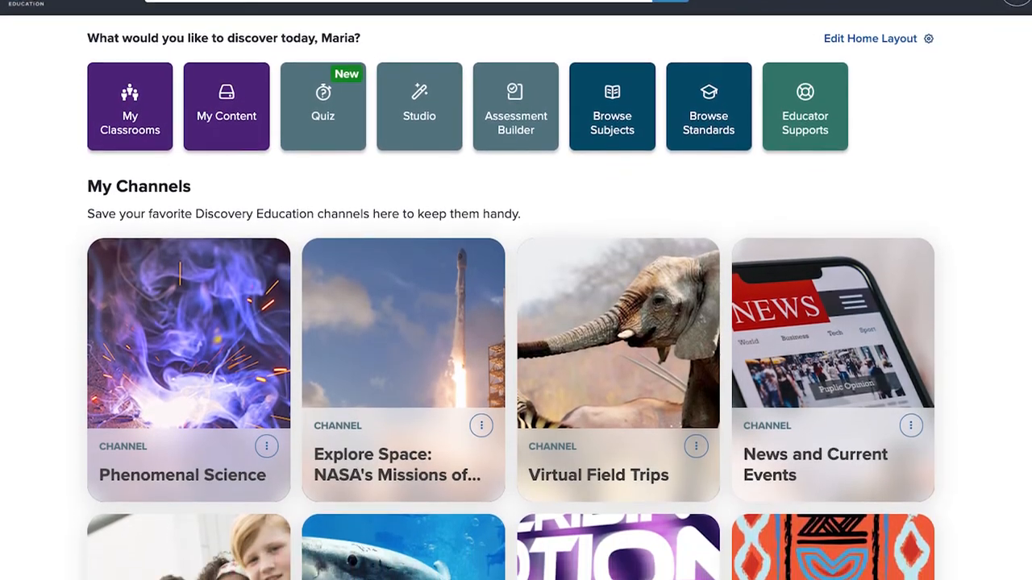
{"action": "scroll", "scroll_direction": "down", "scroll_amount": 3}
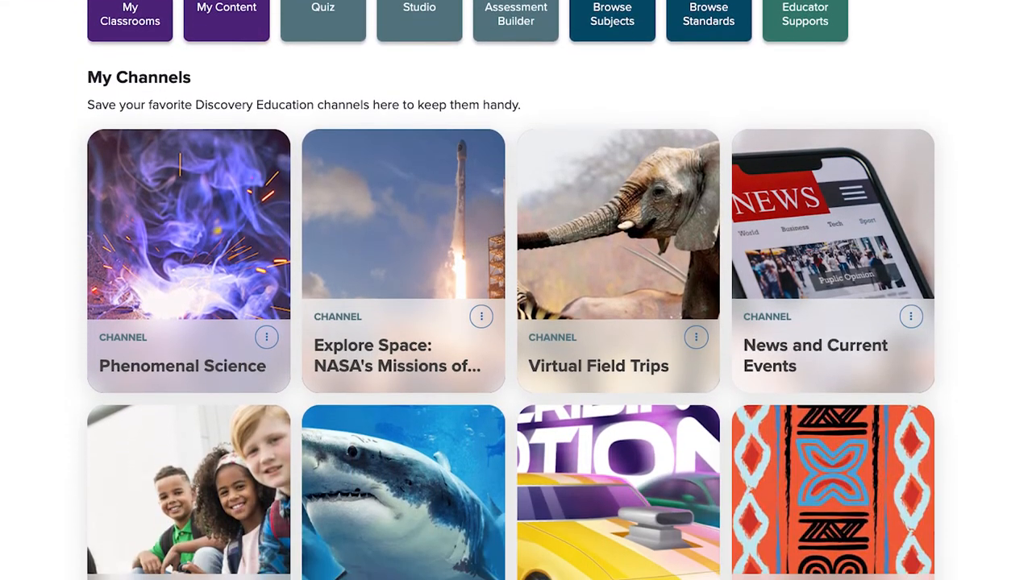
{"action": "scroll", "scroll_direction": "down", "scroll_amount": 3}
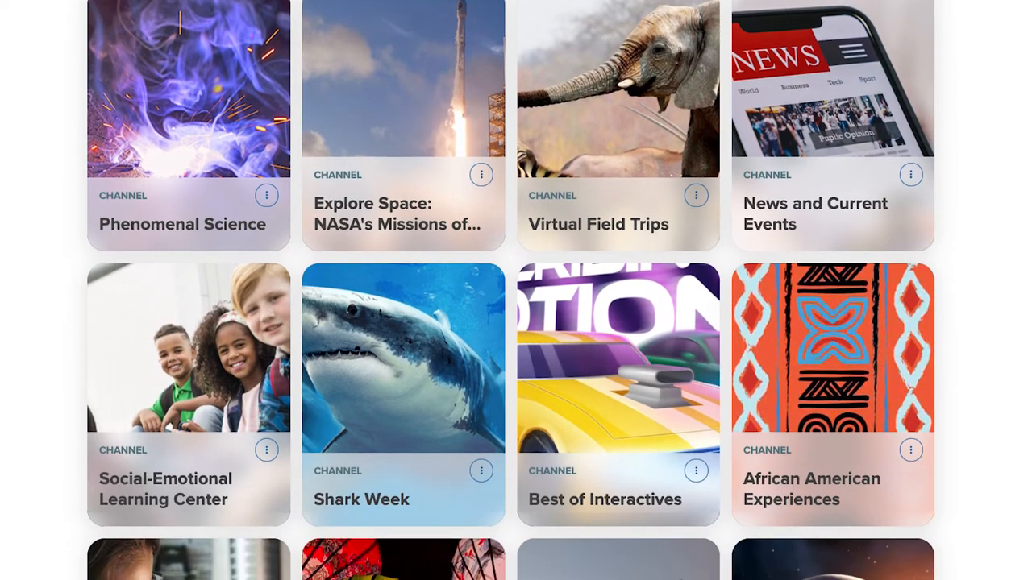
{"action": "scroll", "scroll_direction": "down", "scroll_amount": 3}
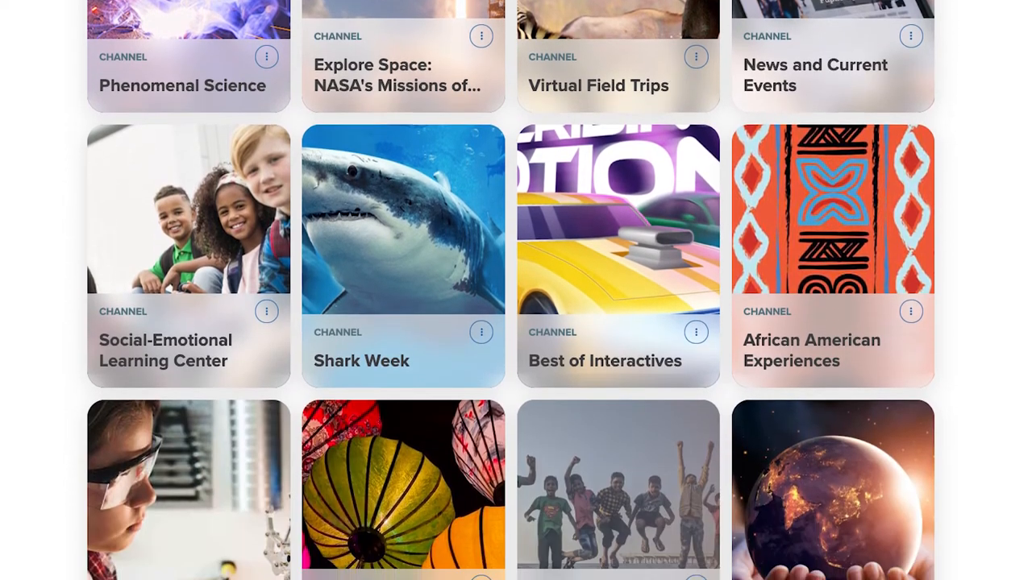
{"action": "scroll", "scroll_direction": "down", "scroll_amount": 3}
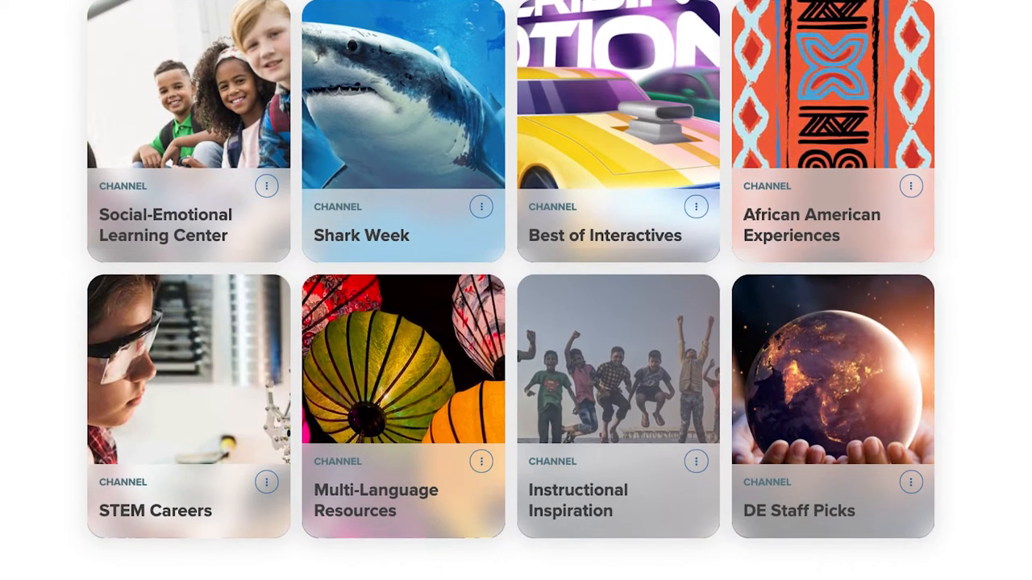
{"action": "scroll", "scroll_direction": "down", "scroll_amount": 3}
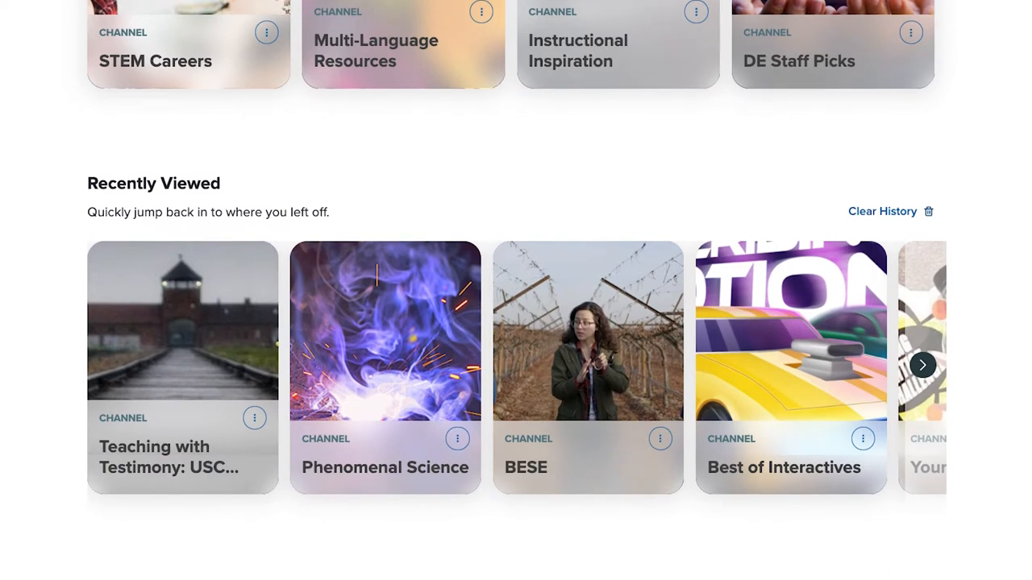
{"action": "scroll", "scroll_direction": "down", "scroll_amount": 3}
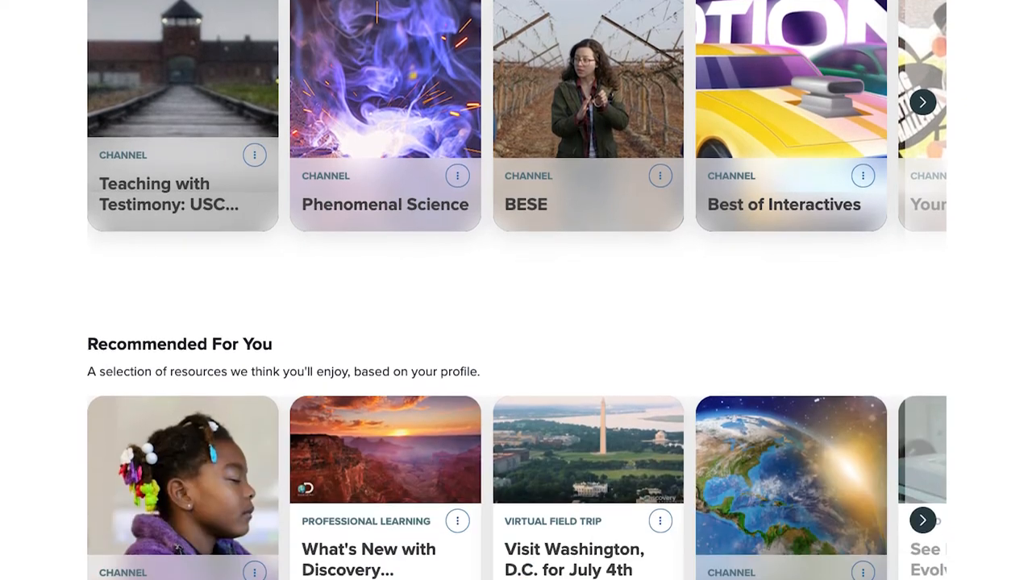
{"action": "scroll", "scroll_direction": "down", "scroll_amount": 3}
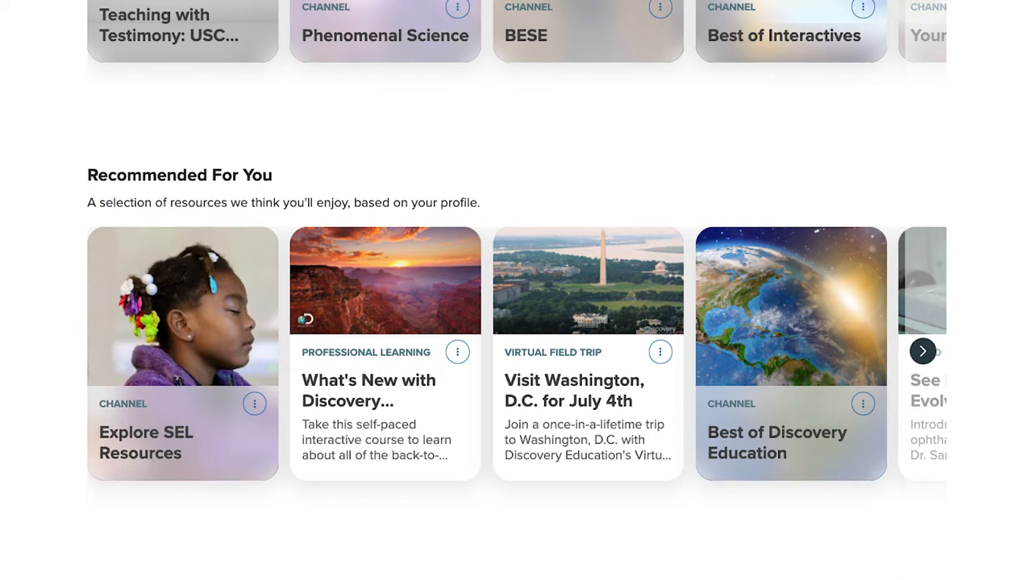
{"action": "scroll", "scroll_direction": "down", "scroll_amount": 3}
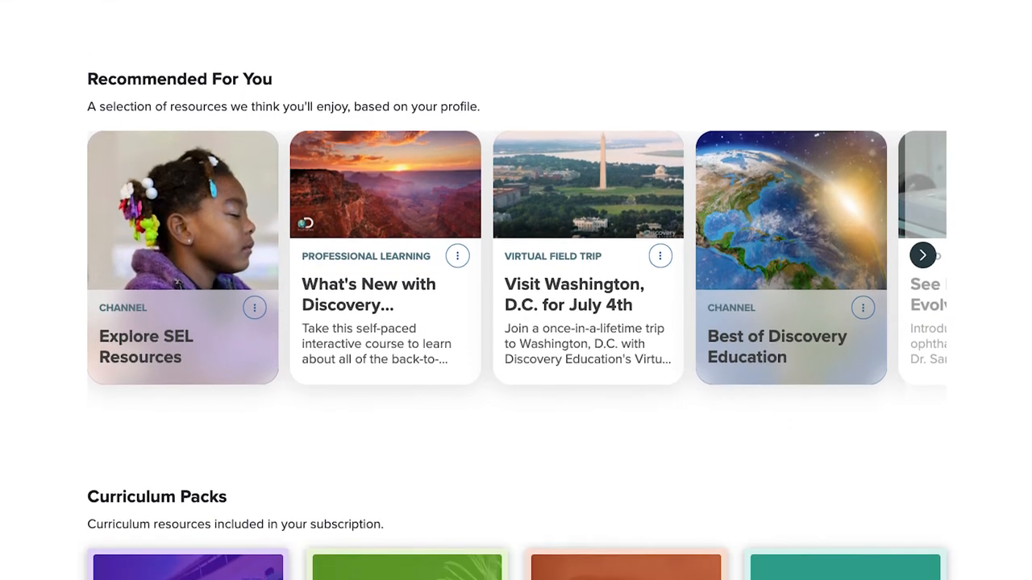
{"action": "scroll", "scroll_direction": "down", "scroll_amount": 3}
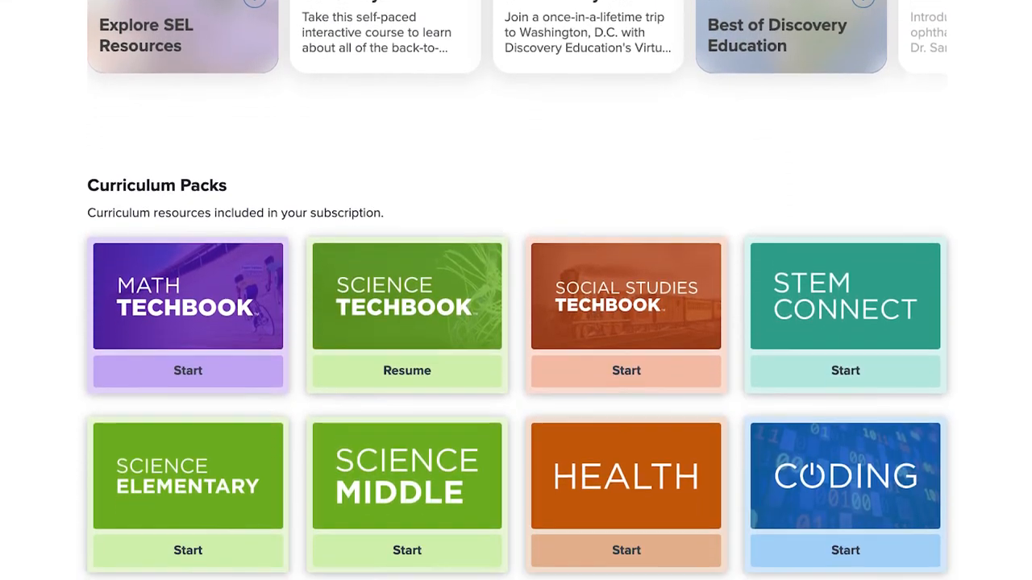
{"action": "scroll", "scroll_direction": "down", "scroll_amount": 3}
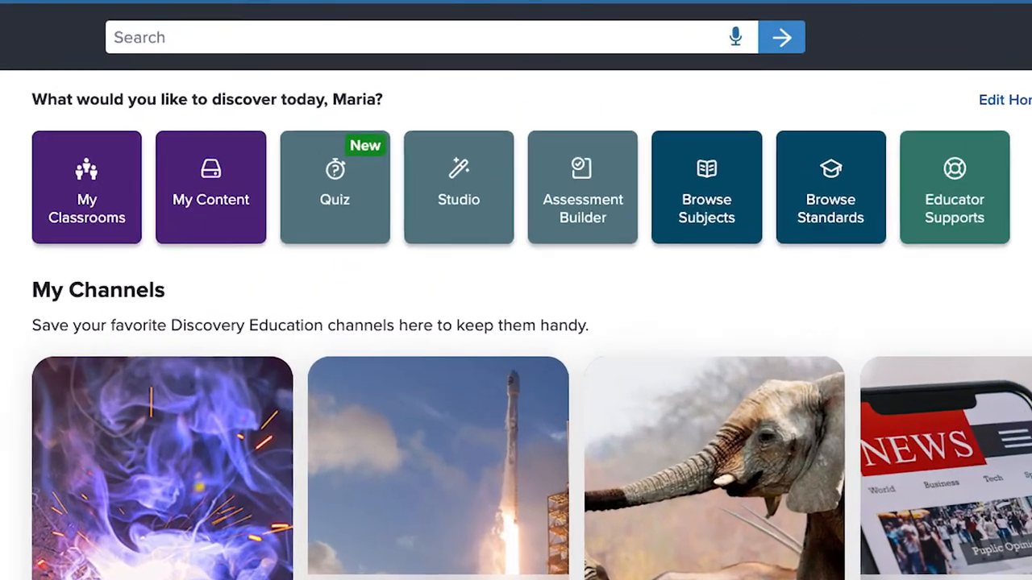
- Search for 'ecosystems' and narrow the results to grades 6–8, then follow the Honeybees topic
{"action": "type", "text": "ecosystems"}
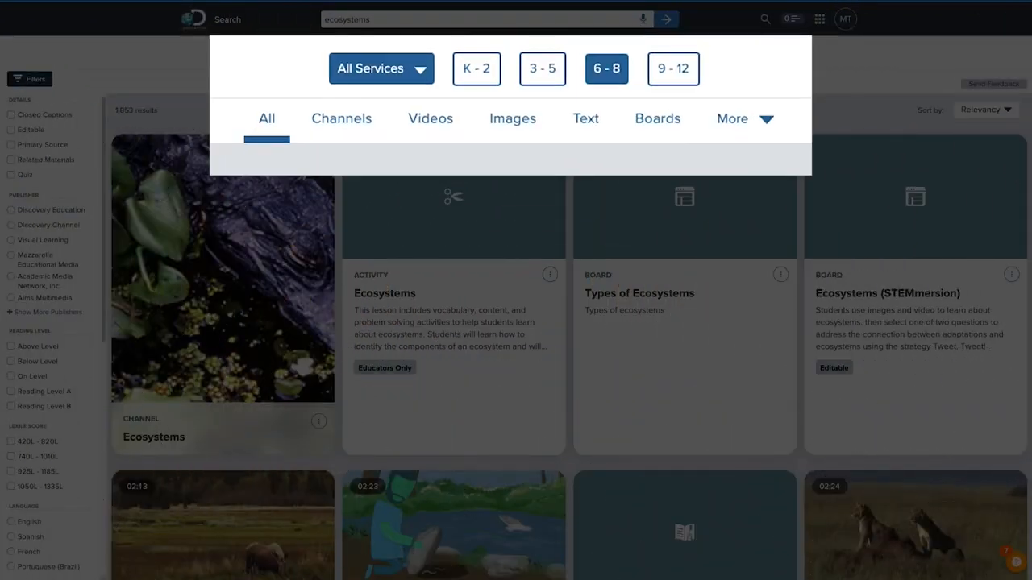
{"action": "left_click", "coordinate": [29, 77]}
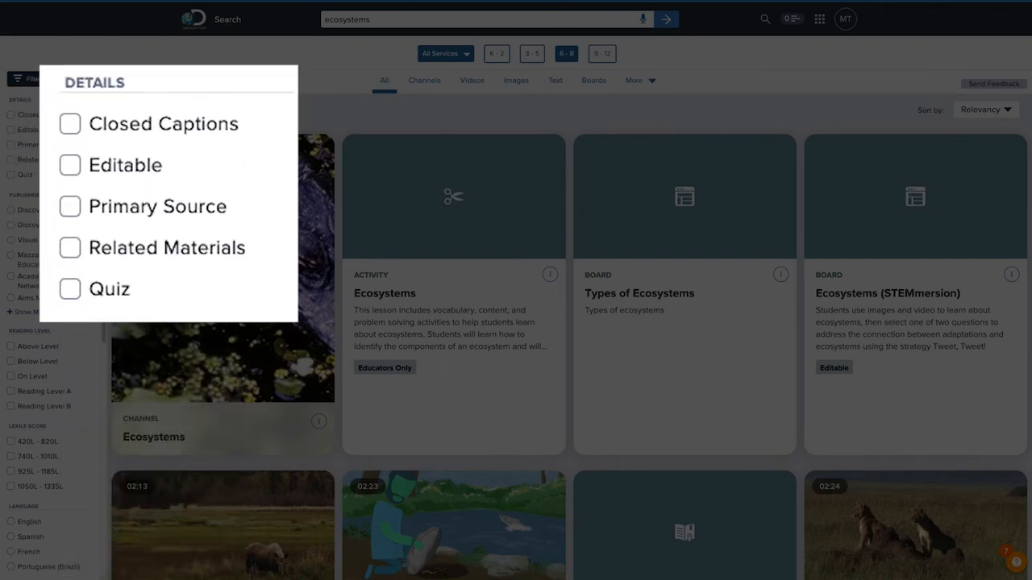
{"action": "left_click", "coordinate": [420, 80]}
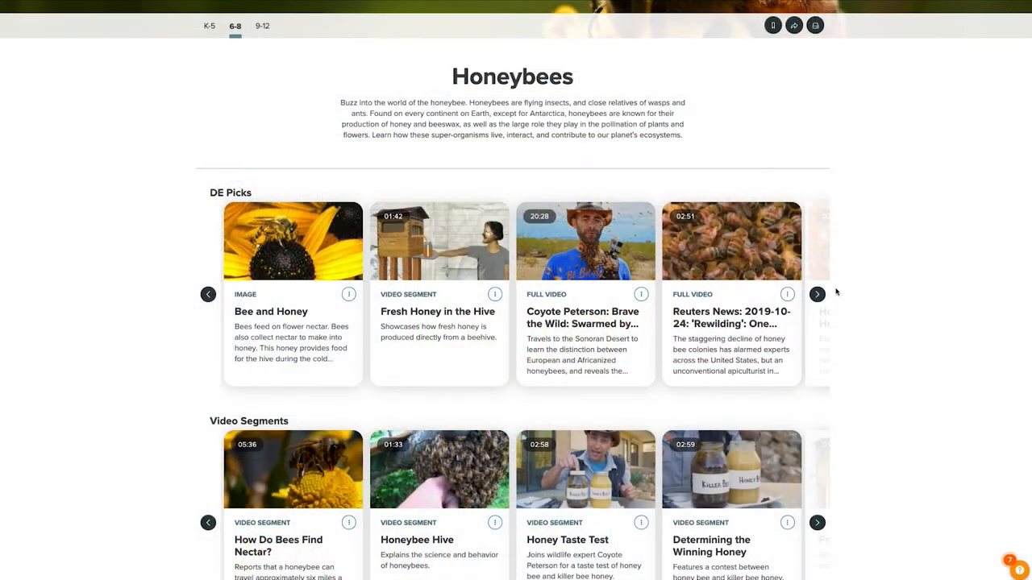
- Browse more Honeybees DE Picks and reach the Coyote Peterson Swarmed by Killer Bees video
{"action": "left_click", "coordinate": [815, 293]}
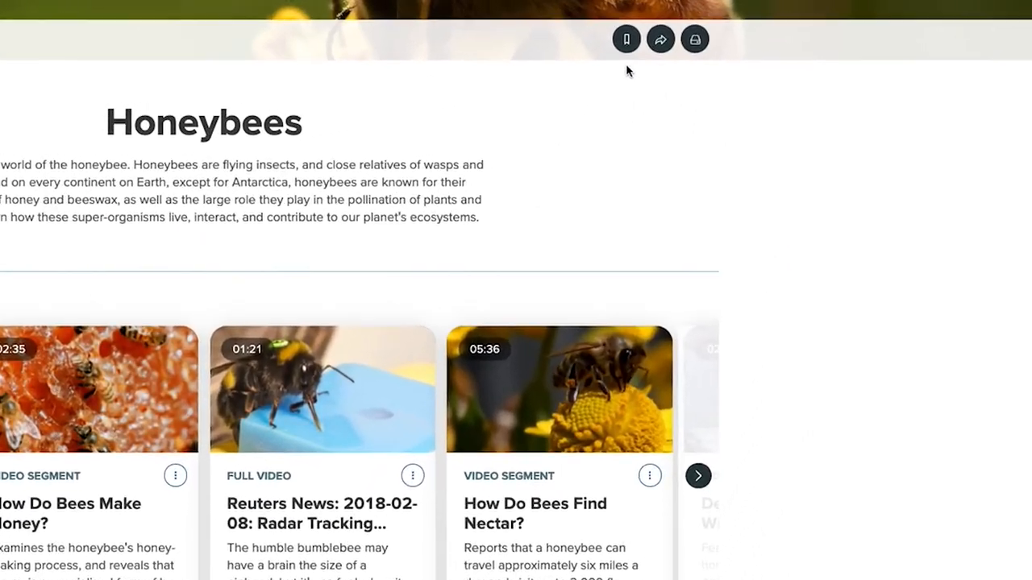
{"action": "left_click", "coordinate": [626, 39]}
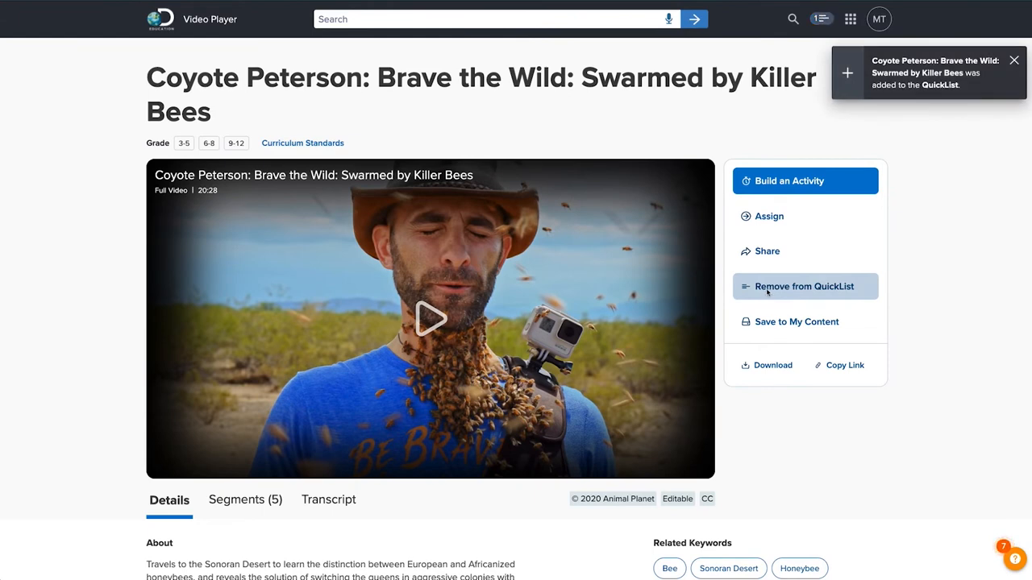
{"action": "mouse_move", "coordinate": [820, 19]}
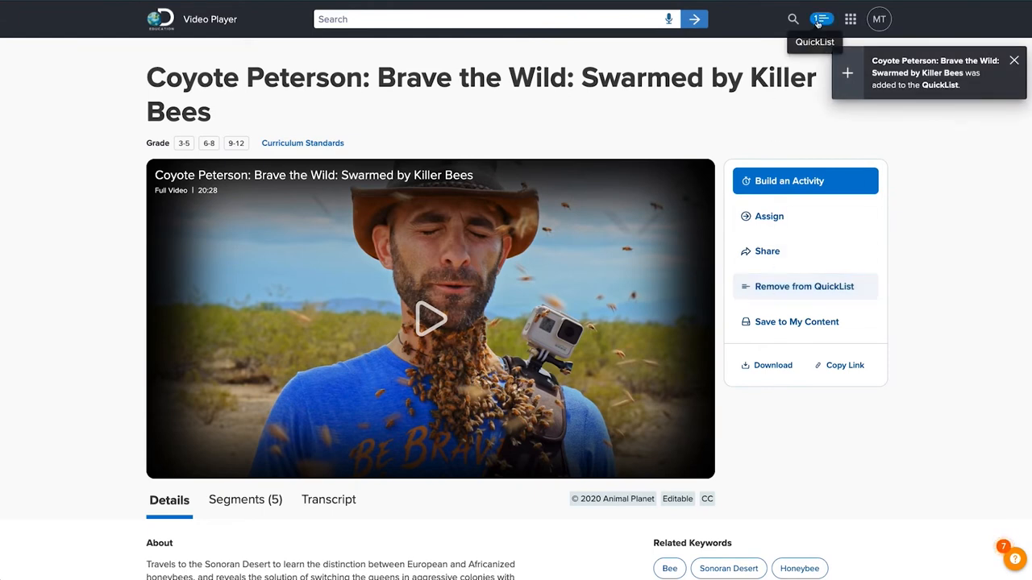
- From the QuickList add the Swarmed by Killer Bees video to My Content and find it in the Honeybees folder
{"action": "left_click", "coordinate": [821, 19]}
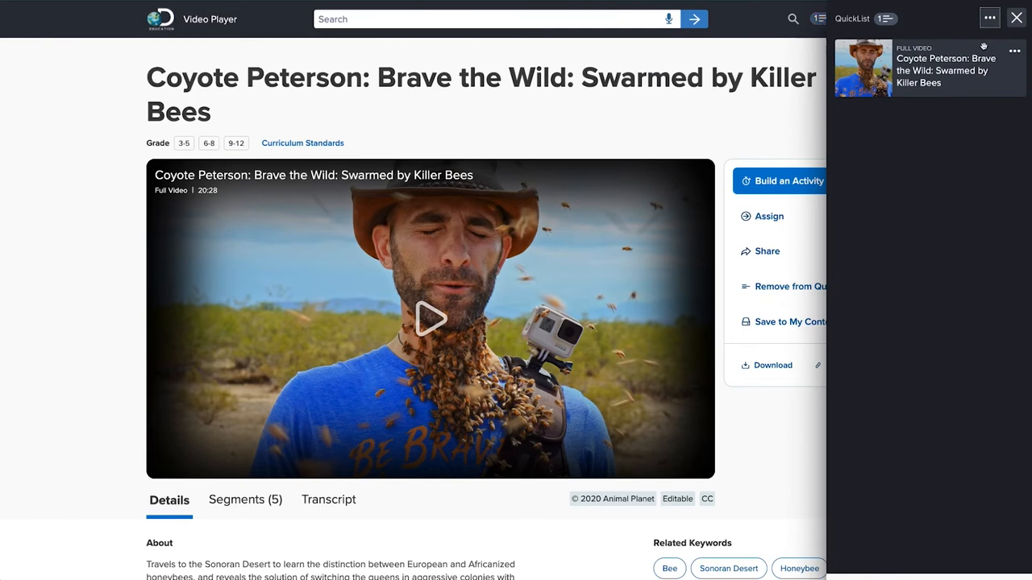
{"action": "left_click", "coordinate": [1014, 50]}
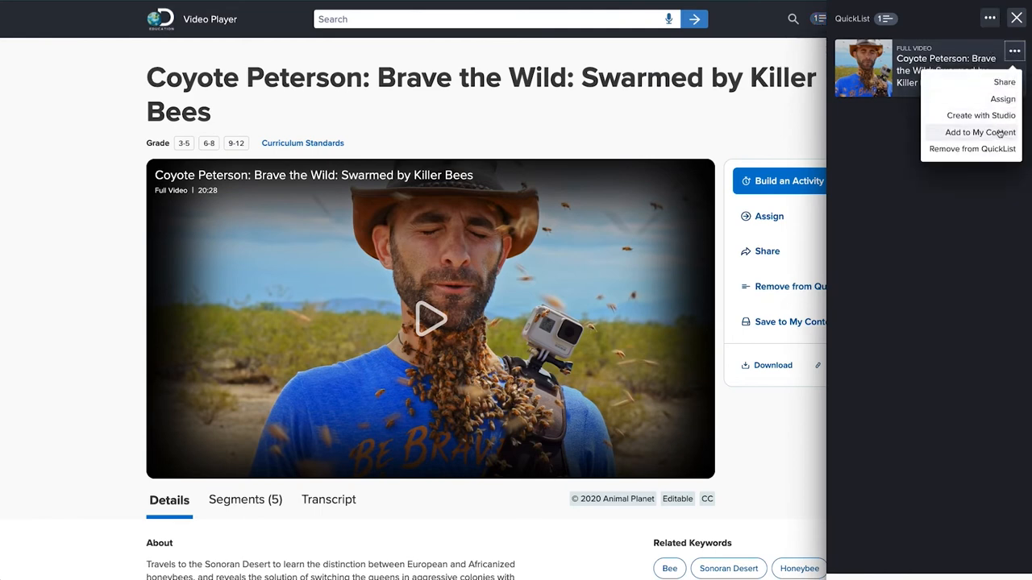
{"action": "left_click", "coordinate": [980, 133]}
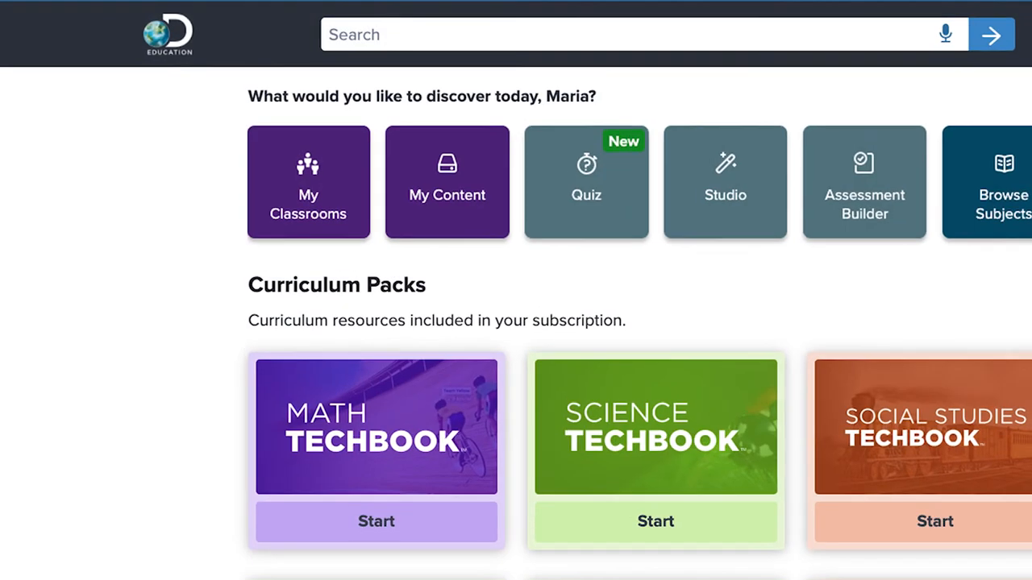
{"action": "left_click", "coordinate": [446, 181]}
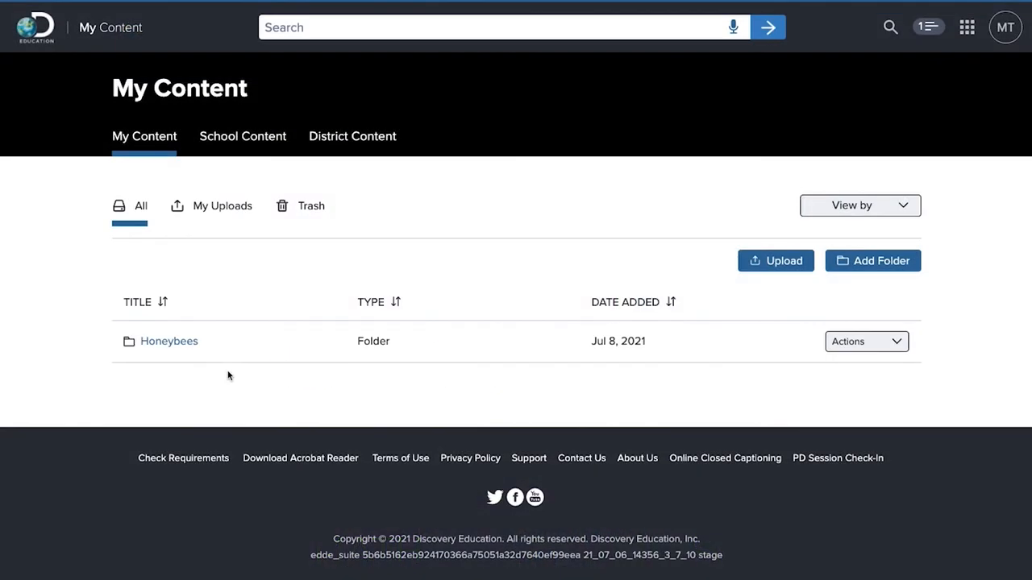
{"action": "left_click", "coordinate": [169, 342]}
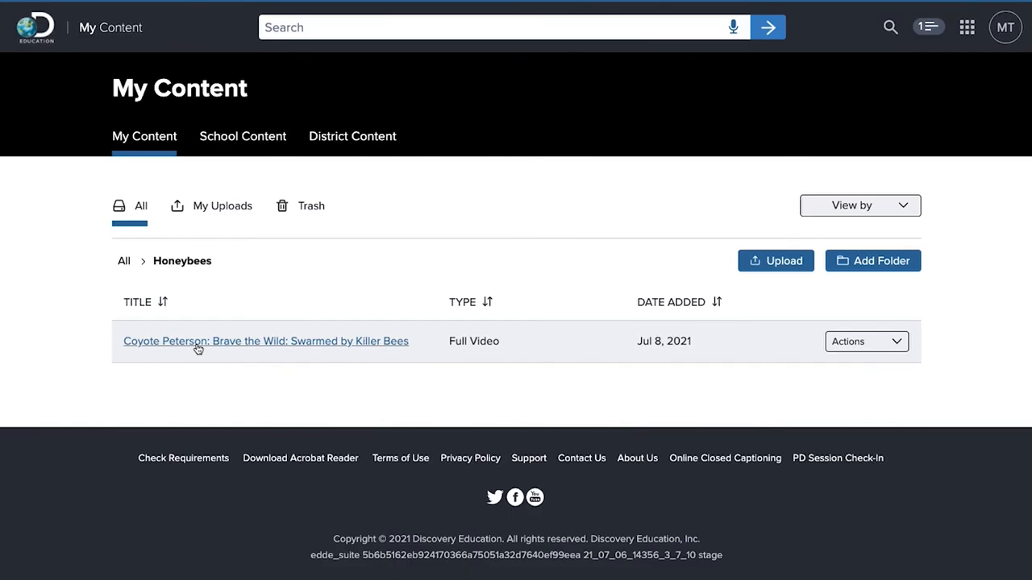